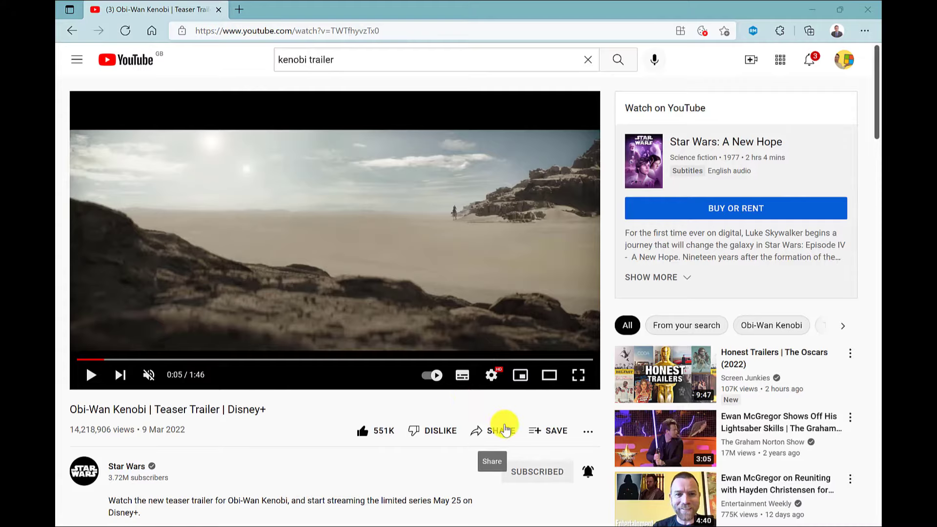
Open the trailer's Share panel with the 0:05 start time unticked.
left_click(501, 431)
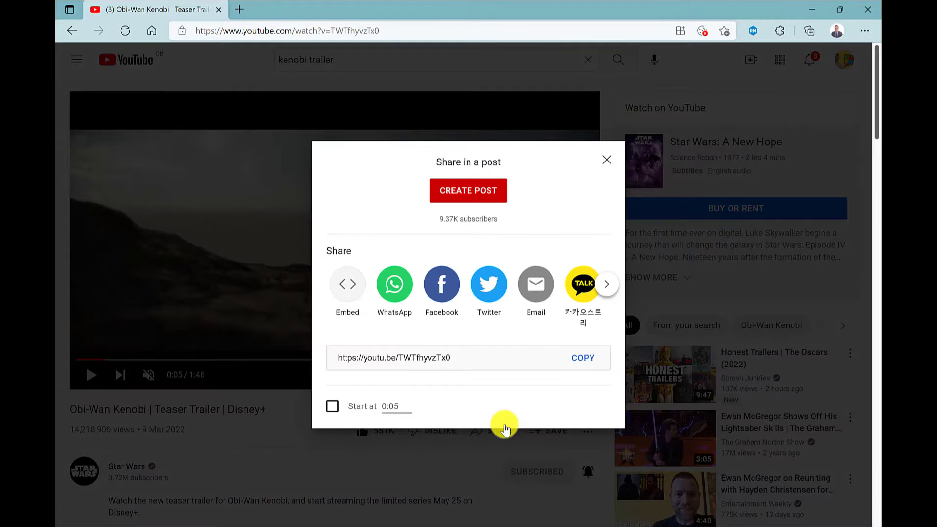
left_click(582, 358)
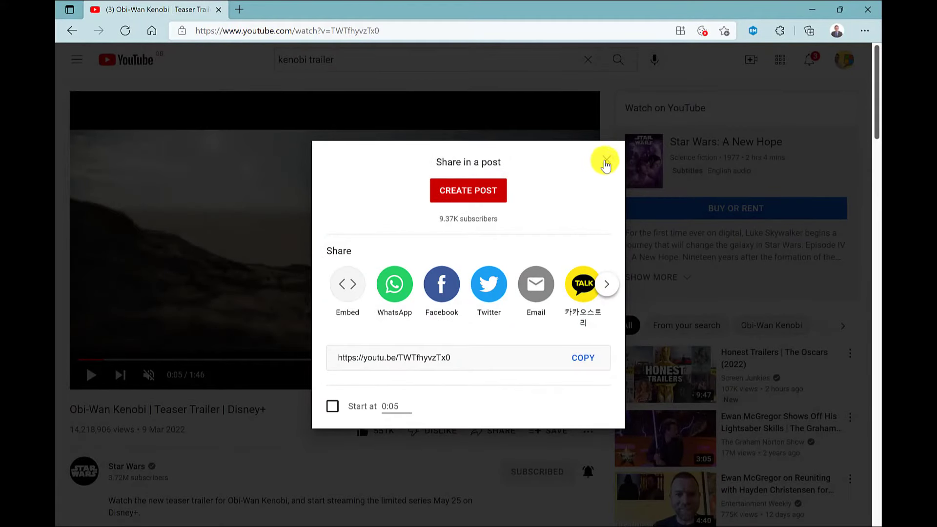
left_click(605, 160)
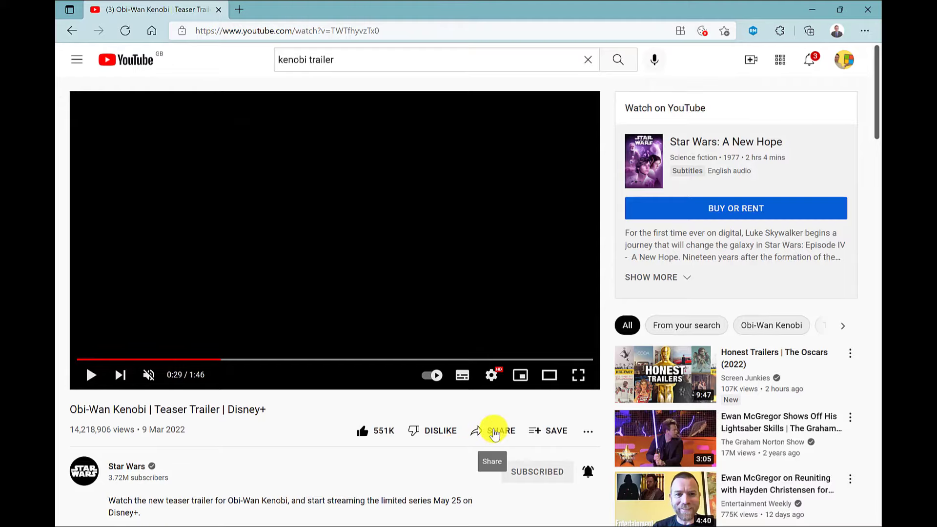
left_click(495, 430)
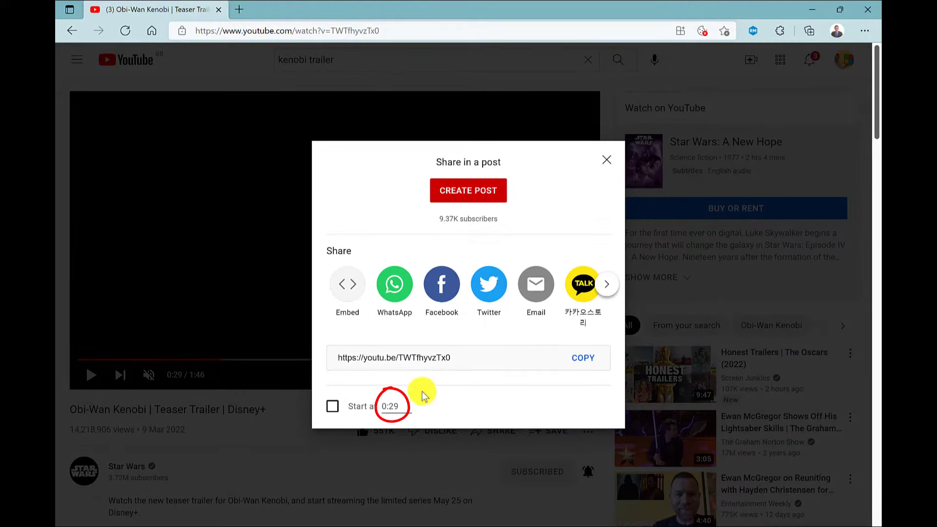
left_click(333, 406)
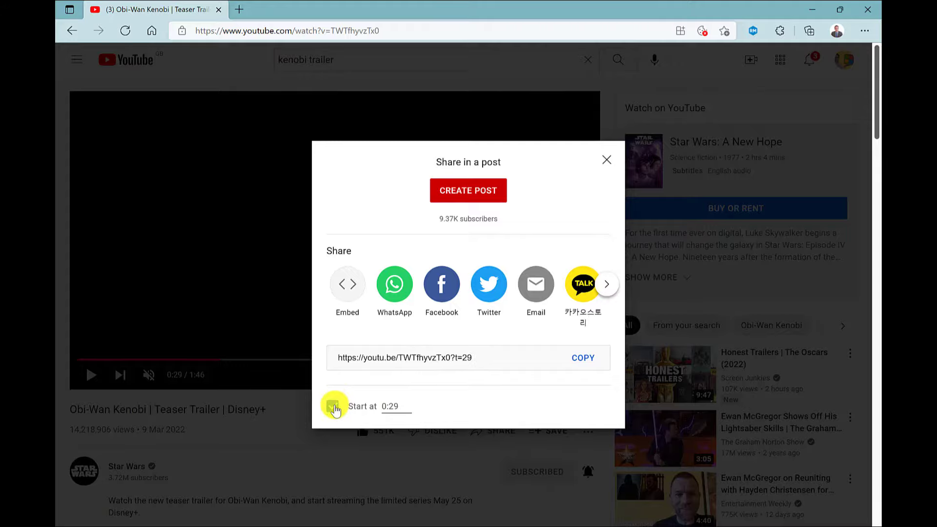
left_click(582, 358)
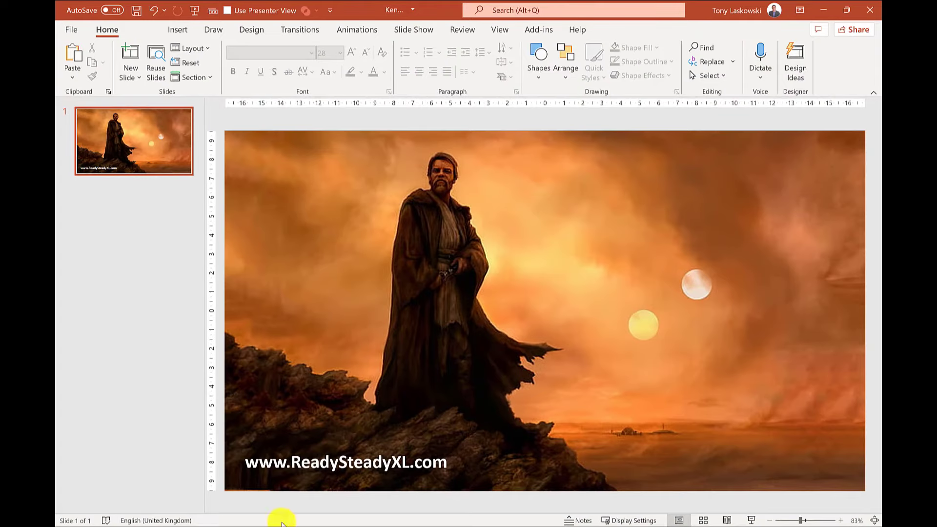
Show PowerPoint's Video insertion options (device, stock, online) on the Obi-Wan slide.
left_click(178, 30)
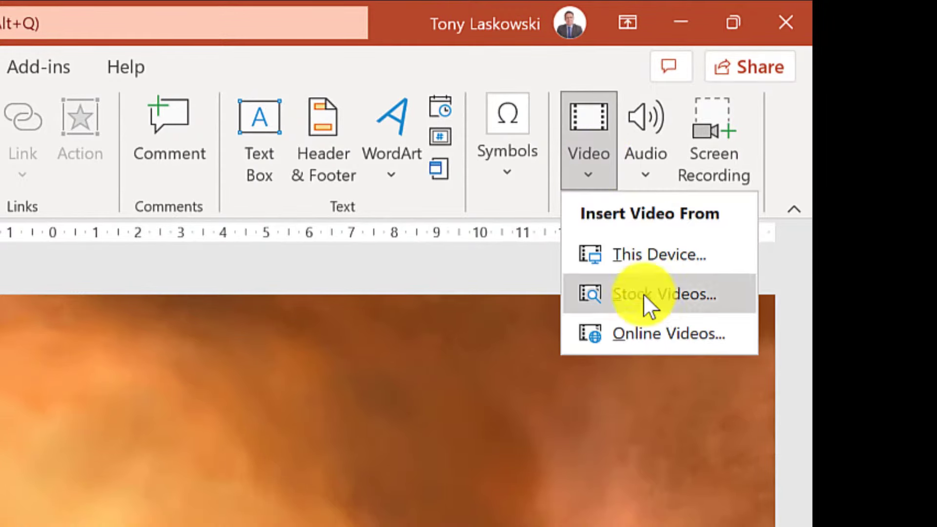
left_click(667, 333)
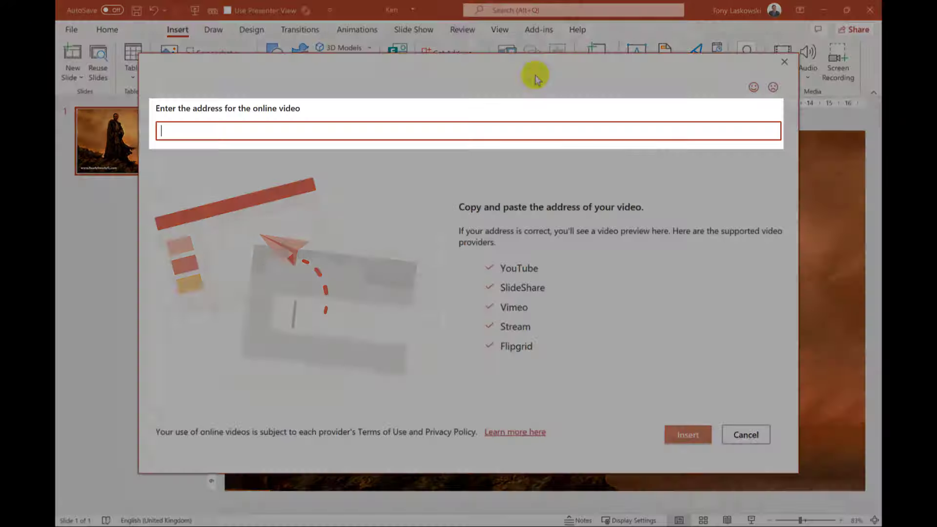
type("https://youtu.be/TWTfhyvzTx0?t=29")
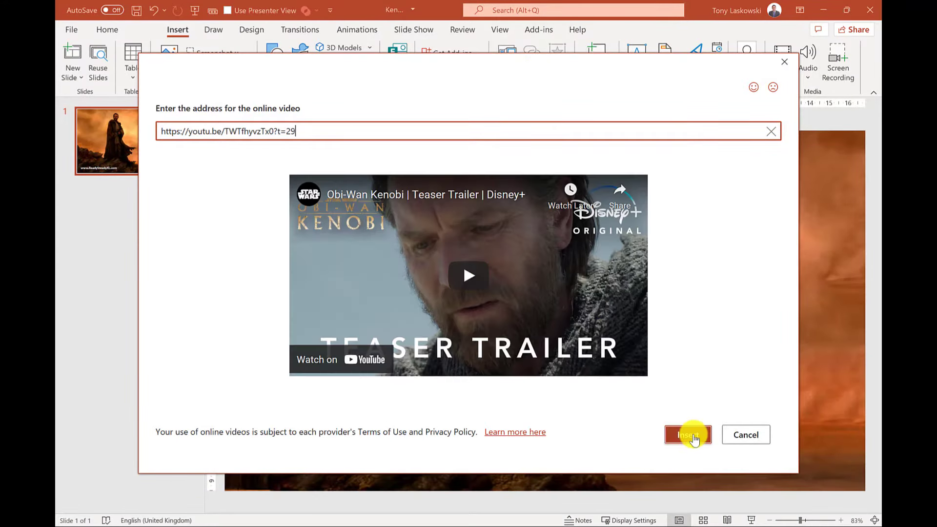
left_click(688, 435)
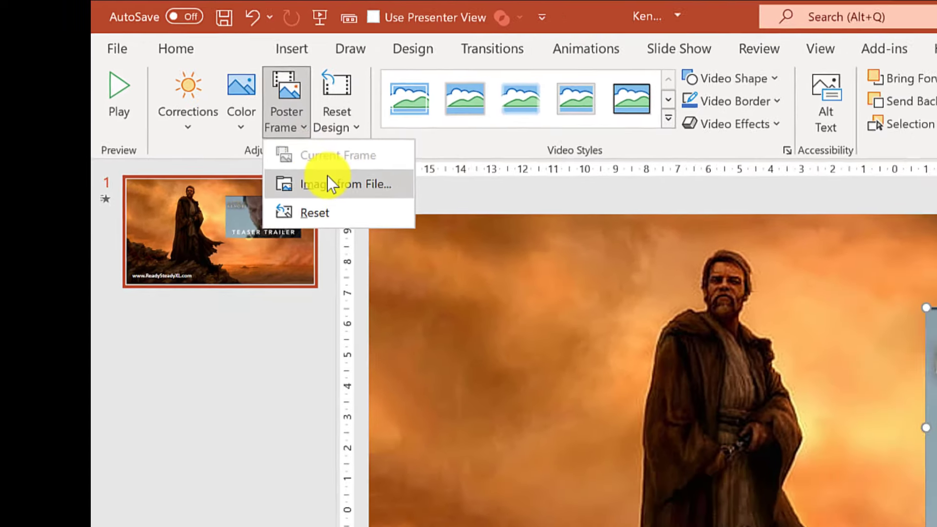
Set the video's poster frame to the STAR WARS logo from Online Pictures.
left_click(342, 184)
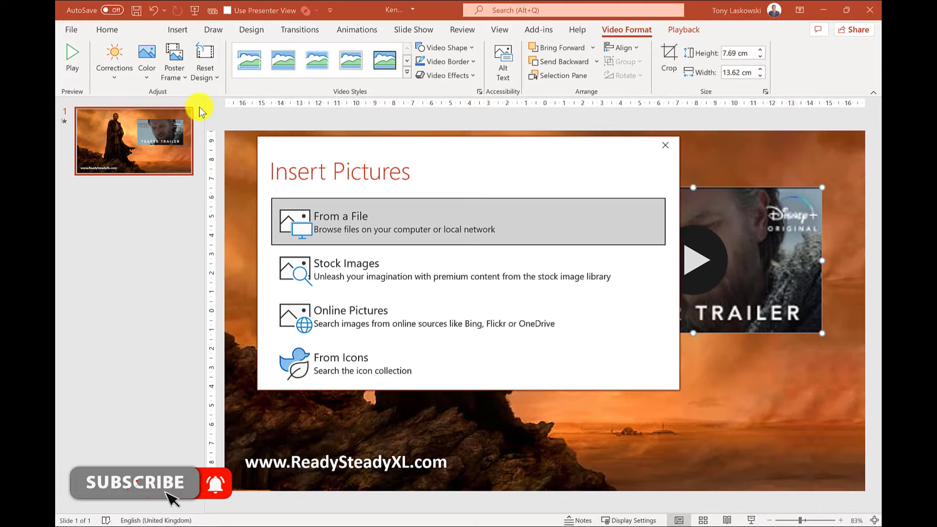
mouse_move(322, 328)
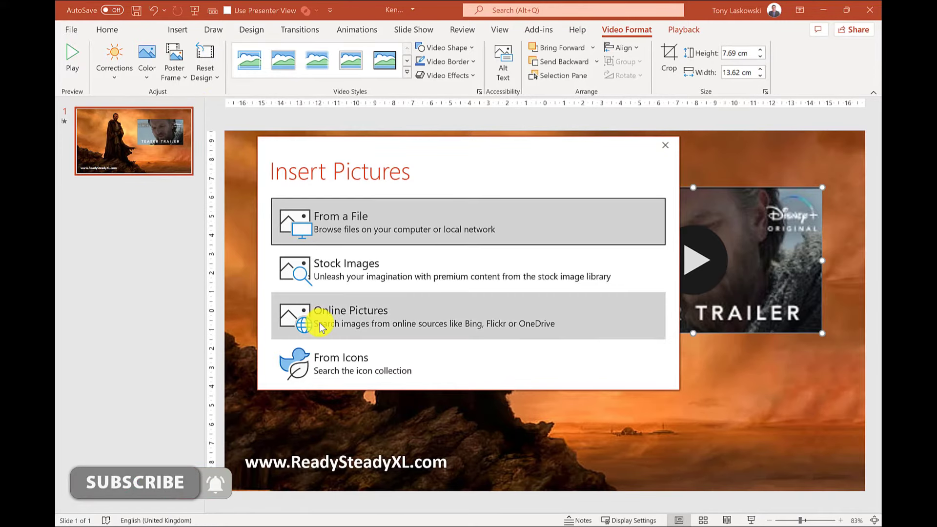
left_click(350, 317)
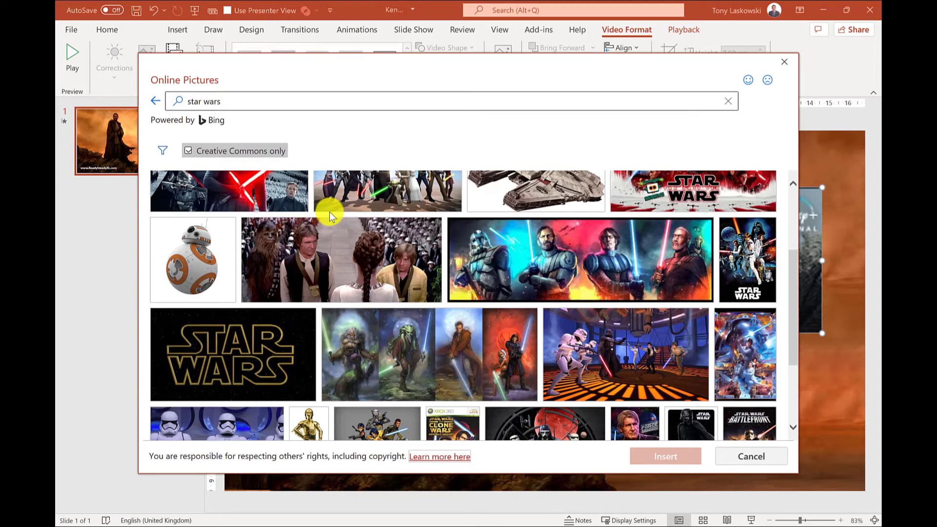
left_click(231, 354)
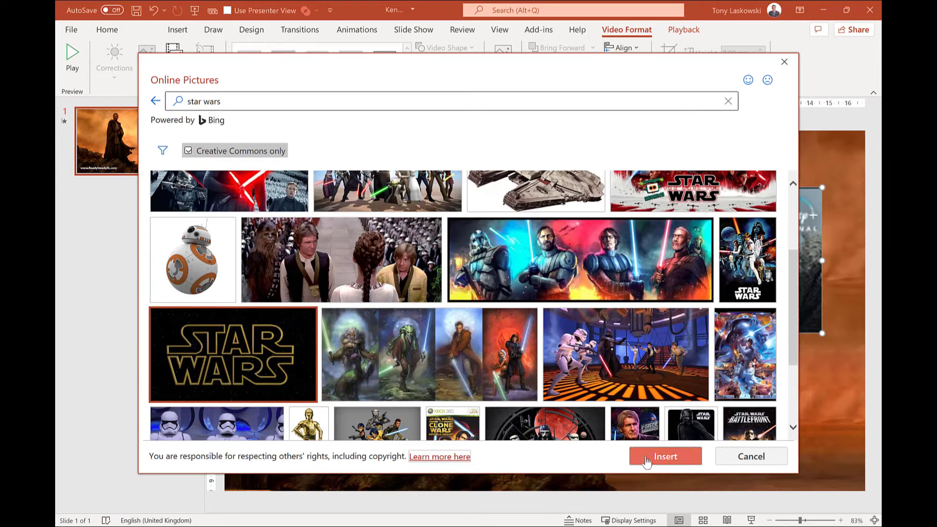
left_click(666, 455)
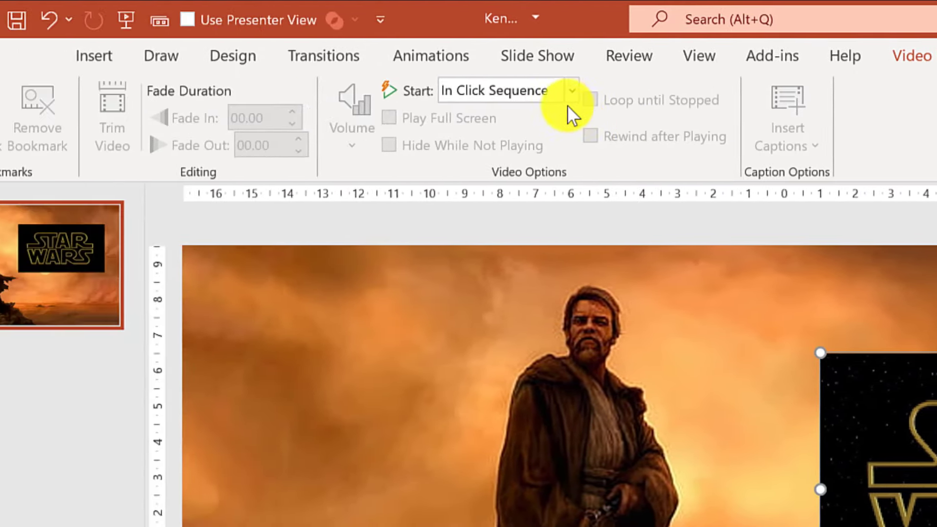
List the video's Start choices: In Click Sequence, Automatically, When Clicked On.
left_click(572, 90)
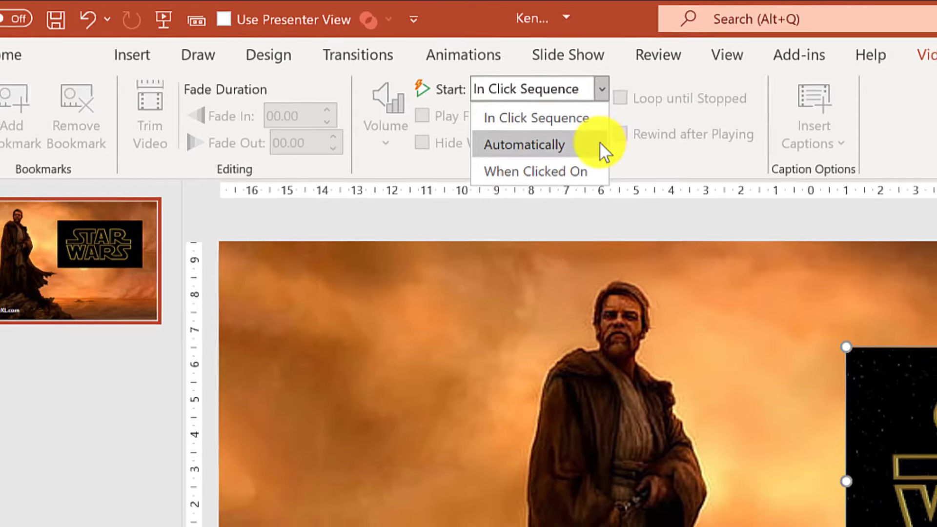